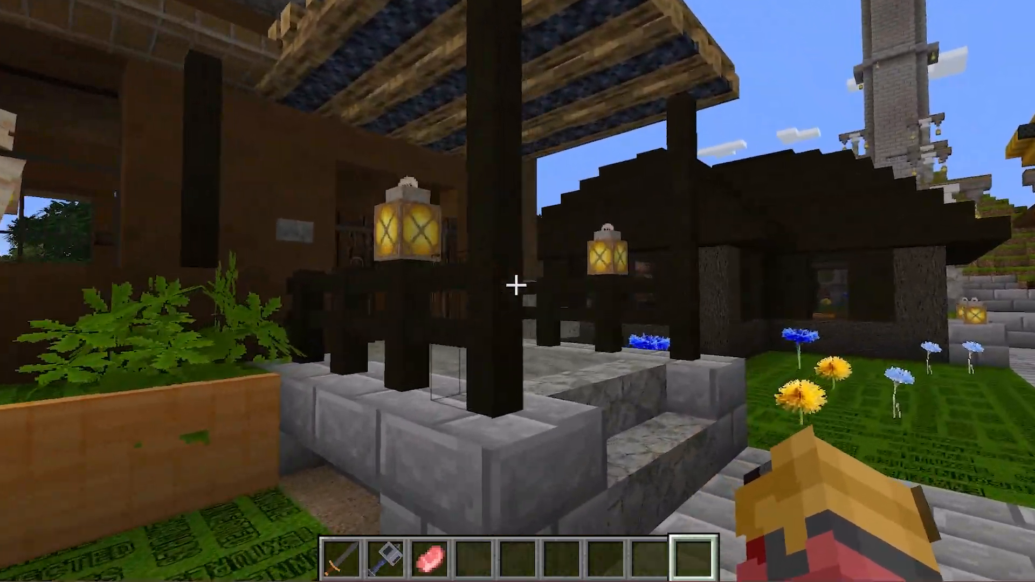
{"action": "mouse_move", "coordinate": [517, 288]}
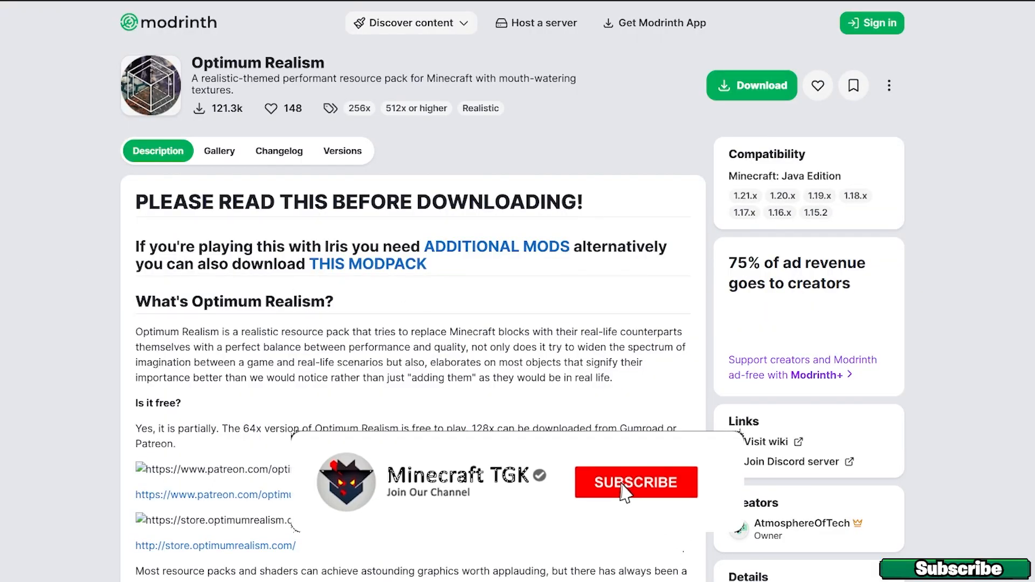
Step: Download the Optimum Realism zip for Minecraft 1.21.4 from its Modrinth page
{"action": "left_click", "coordinate": [635, 482]}
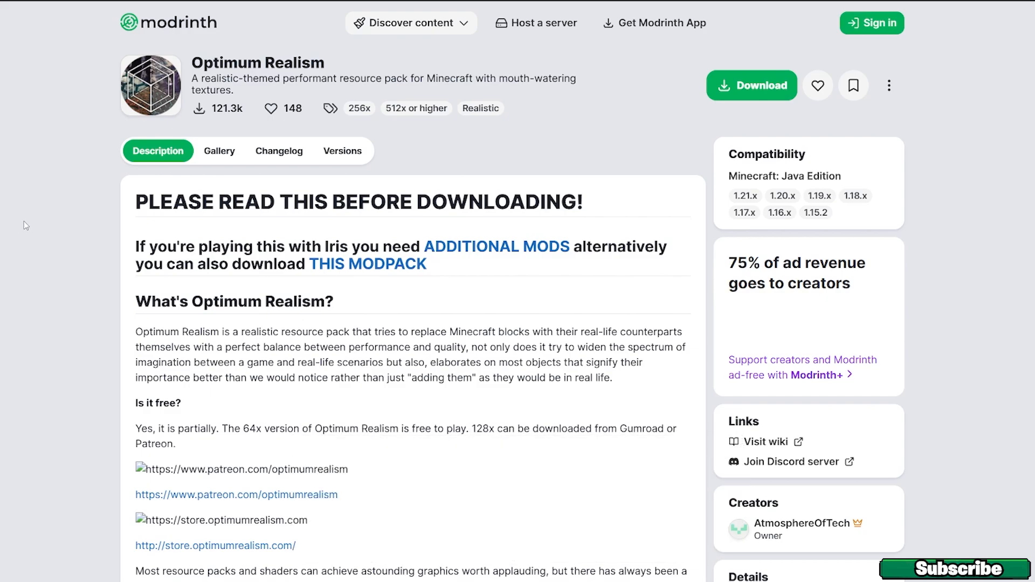
{"action": "mouse_move", "coordinate": [338, 154]}
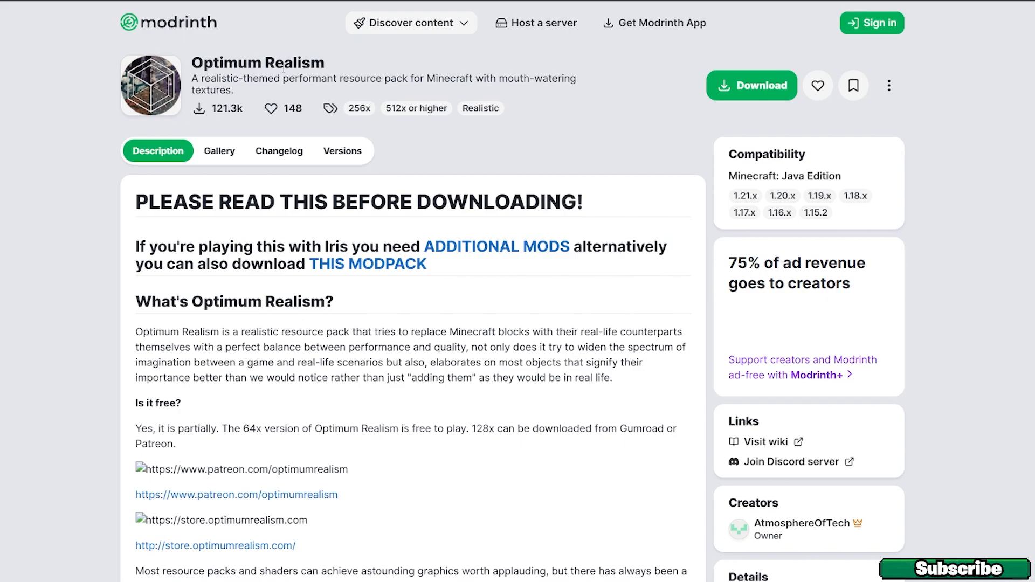
{"action": "left_click", "coordinate": [342, 150]}
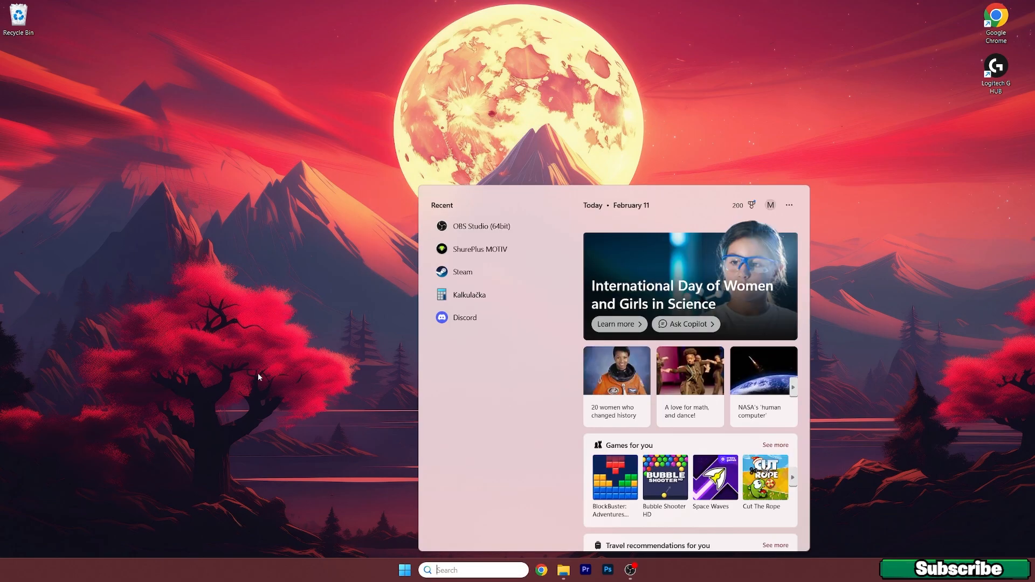
Step: Place the Optimum Realism zip in %appdata%\.minecraft\resourcepacks and close the window
{"action": "left_click", "coordinate": [562, 570]}
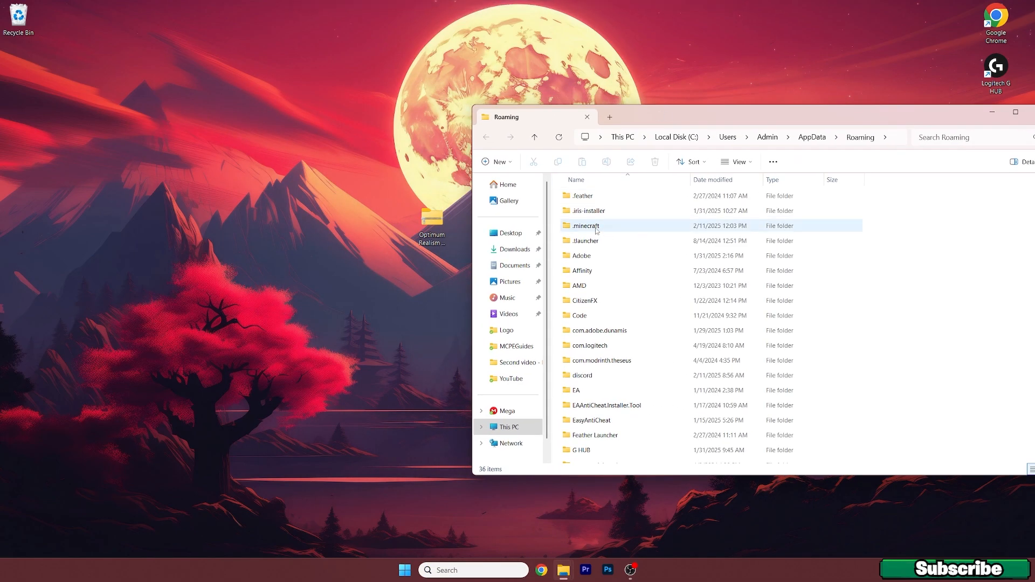
{"action": "double_click", "coordinate": [585, 226]}
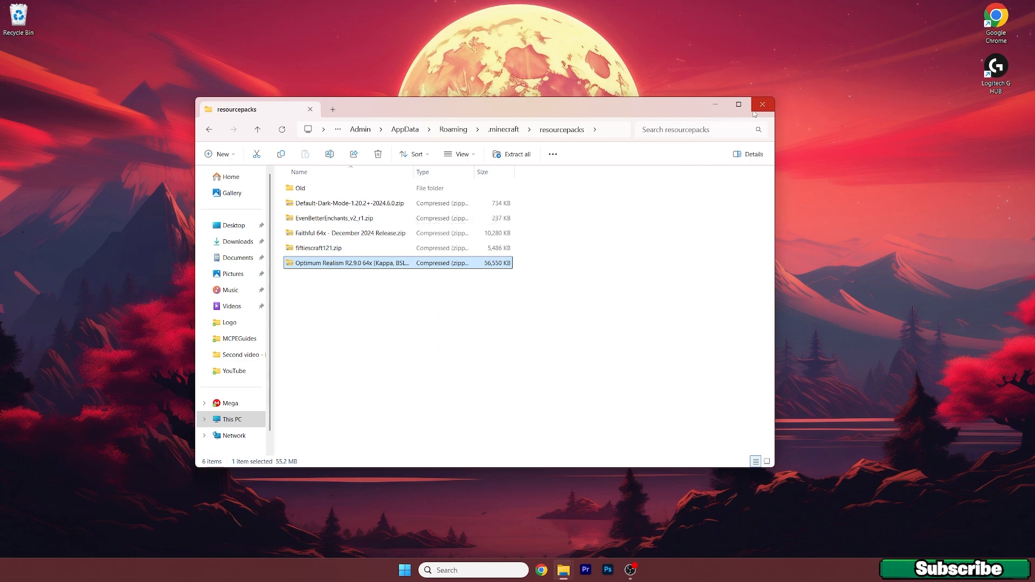
{"action": "left_click", "coordinate": [403, 569]}
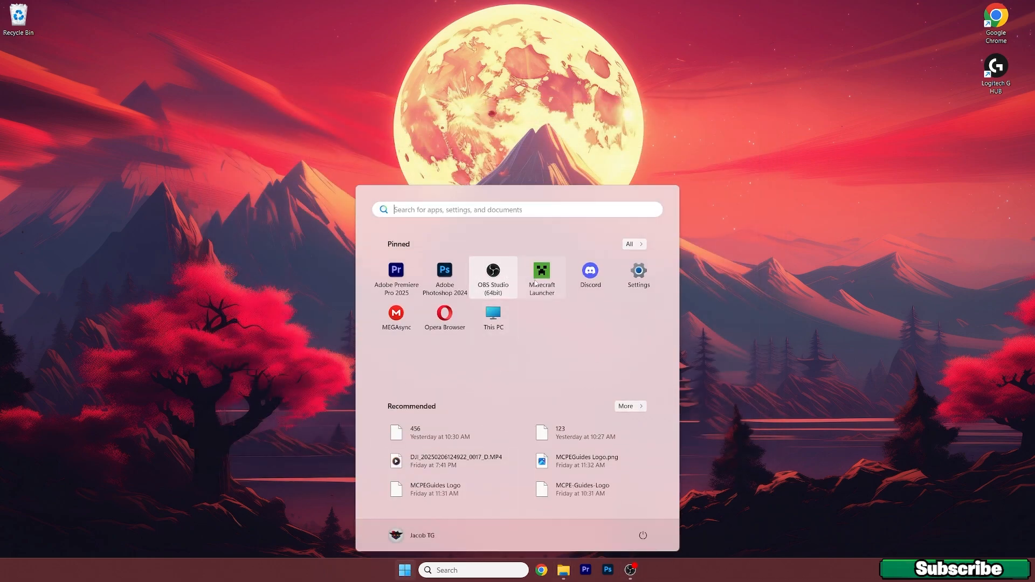
Step: Launch Java Edition using the Latest release 1.21.4 installation
{"action": "left_click", "coordinate": [540, 271]}
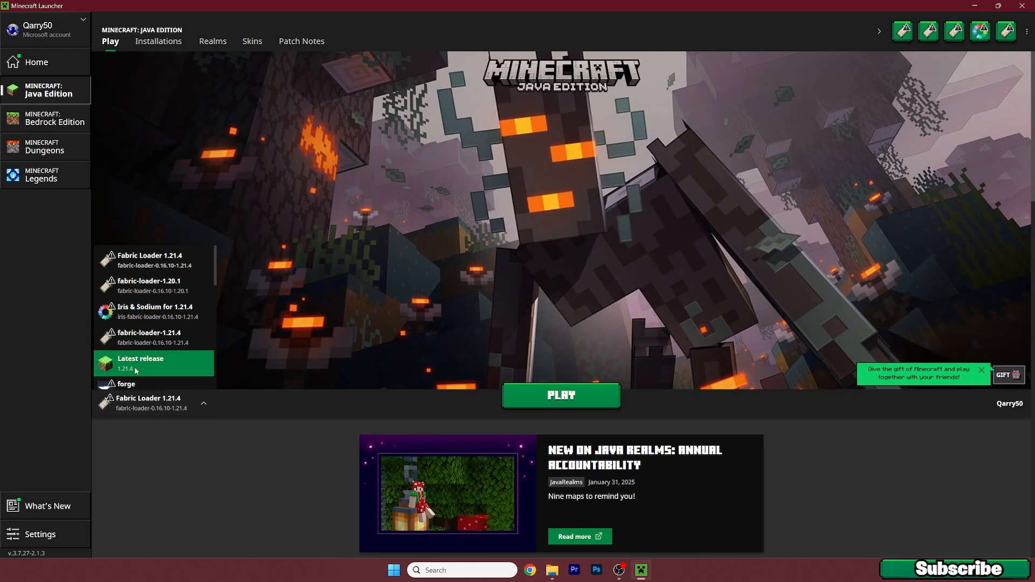
{"action": "left_click", "coordinate": [559, 395]}
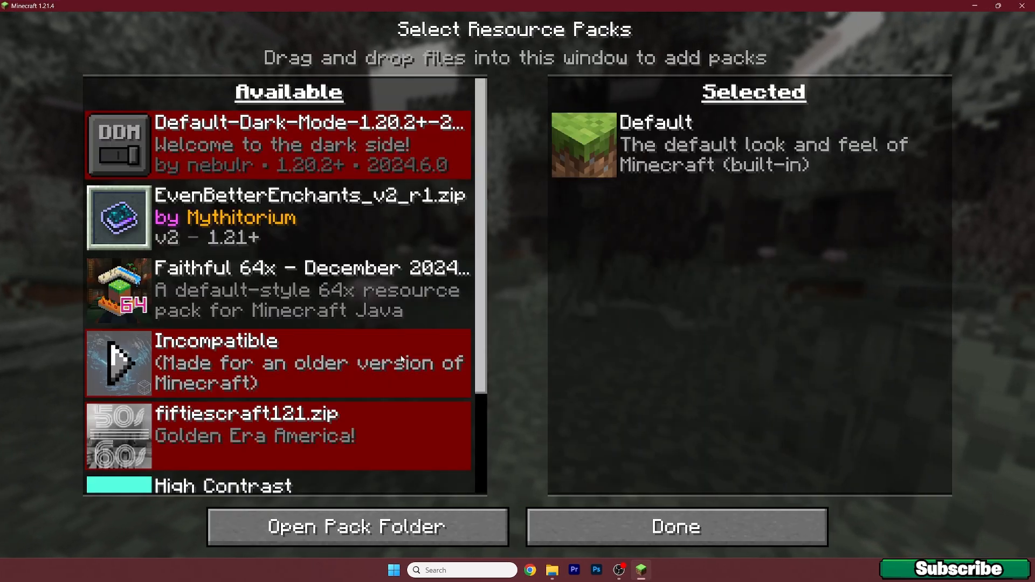
Step: Move Optimum Realism to Selected packs, apply with Done, and go to Singleplayer
{"action": "scroll", "scroll_direction": "down", "scroll_amount": 3}
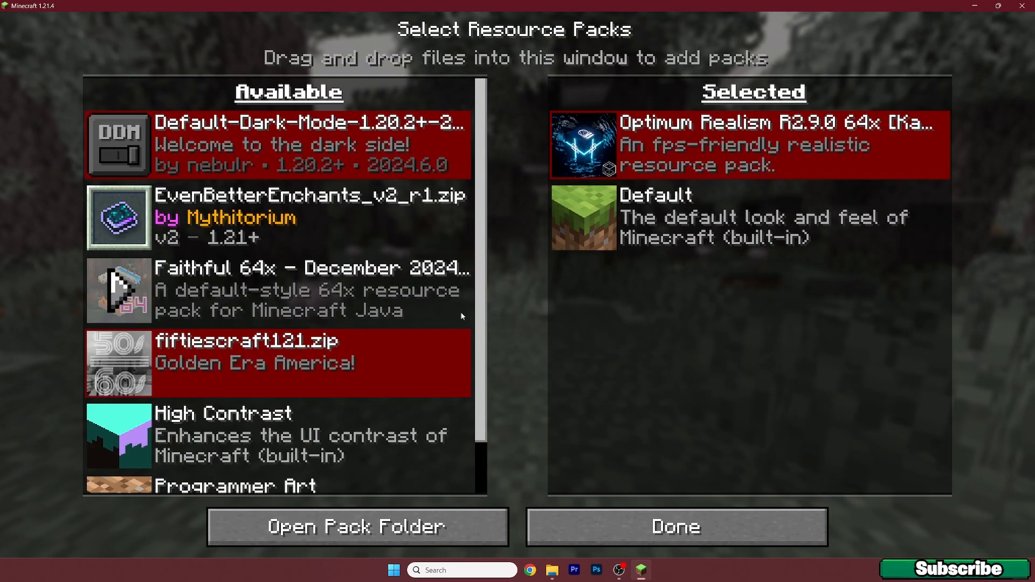
{"action": "left_click", "coordinate": [674, 527]}
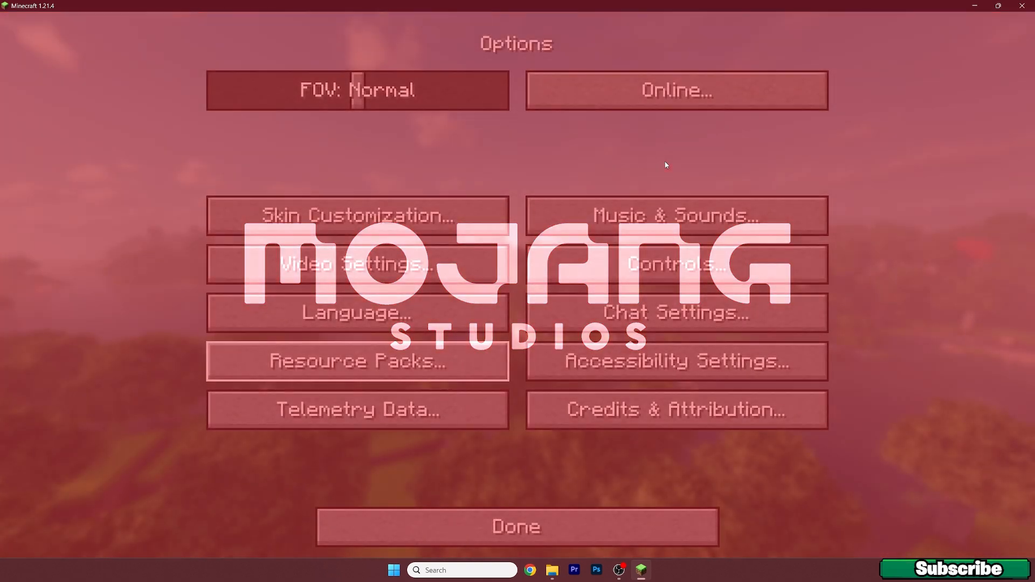
{"action": "left_click", "coordinate": [515, 526]}
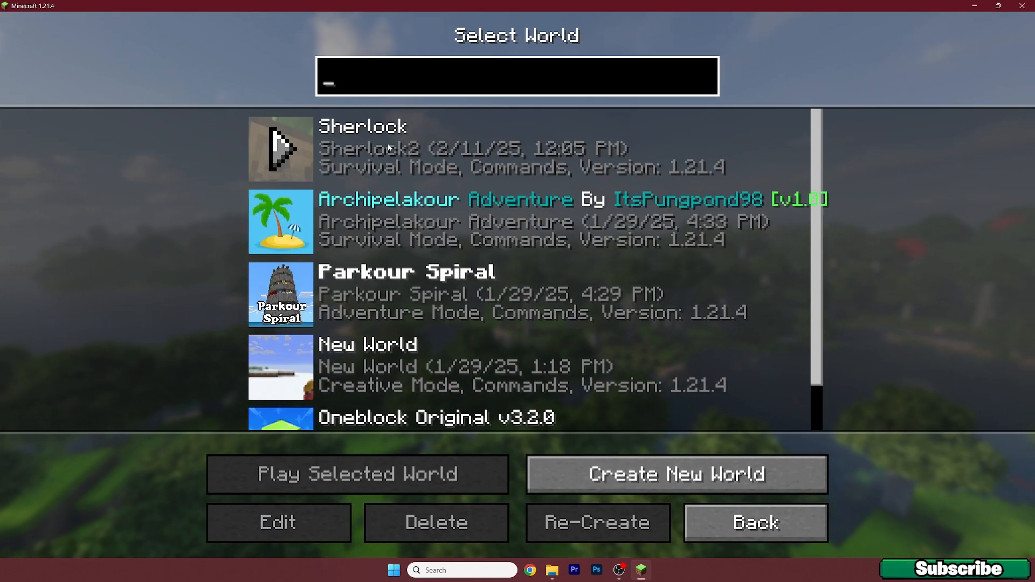
Step: Play the Sherlock world, glance at the creative inventory, and walk around the realistic-textured village
{"action": "left_click", "coordinate": [355, 473]}
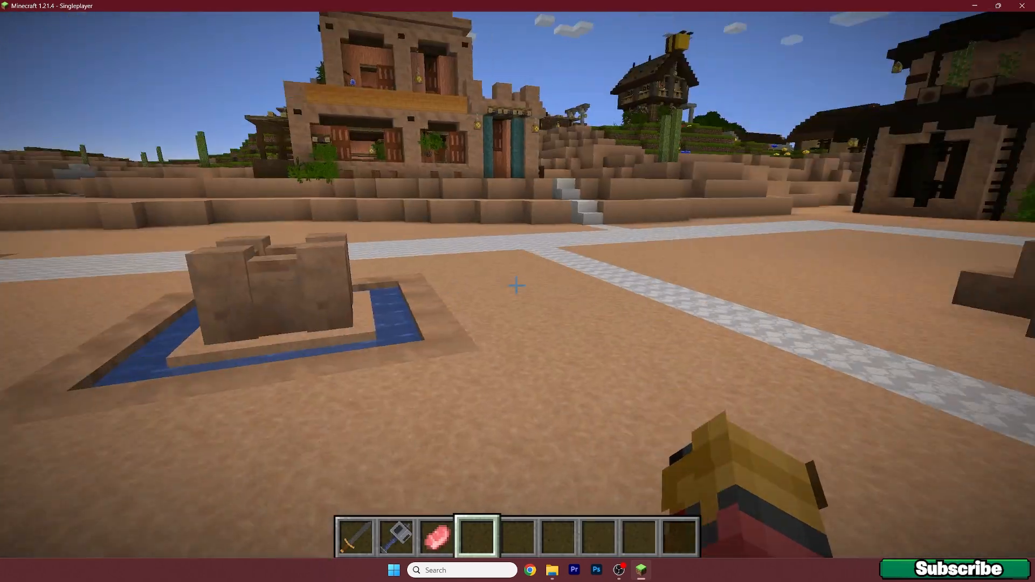
{"action": "mouse_move", "coordinate": [517, 284]}
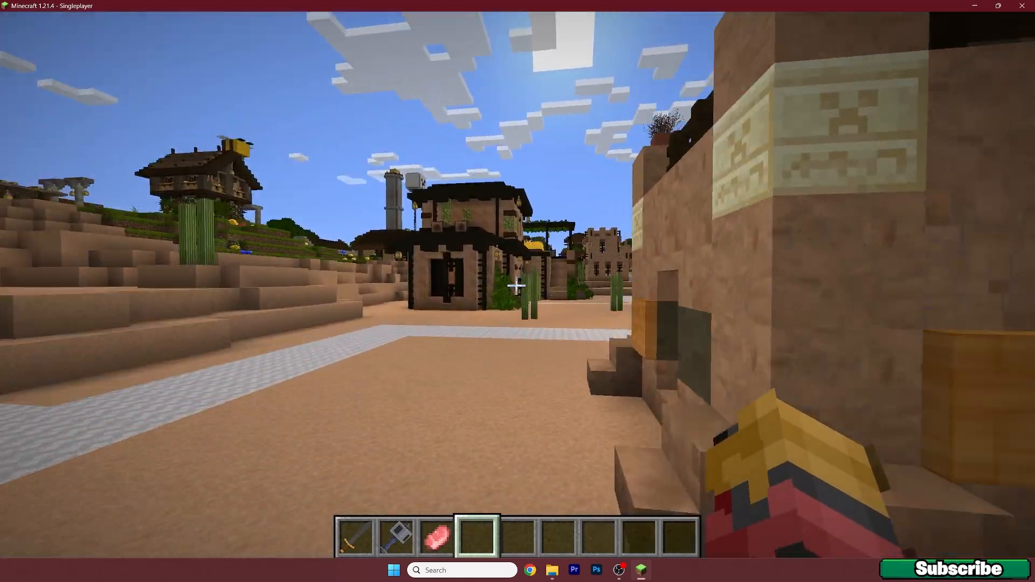
{"action": "key", "text": "e"}
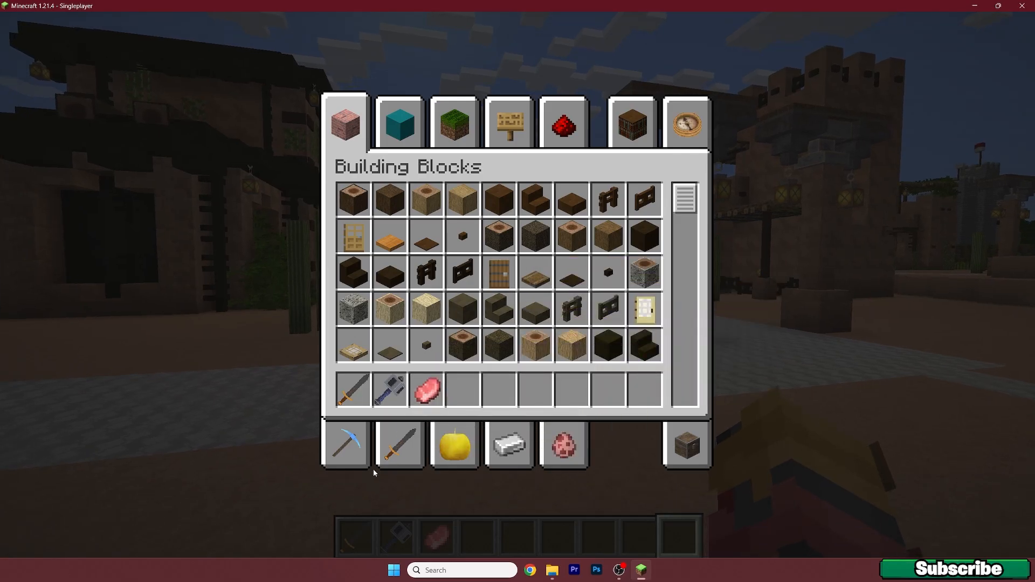
{"action": "key", "text": "Escape"}
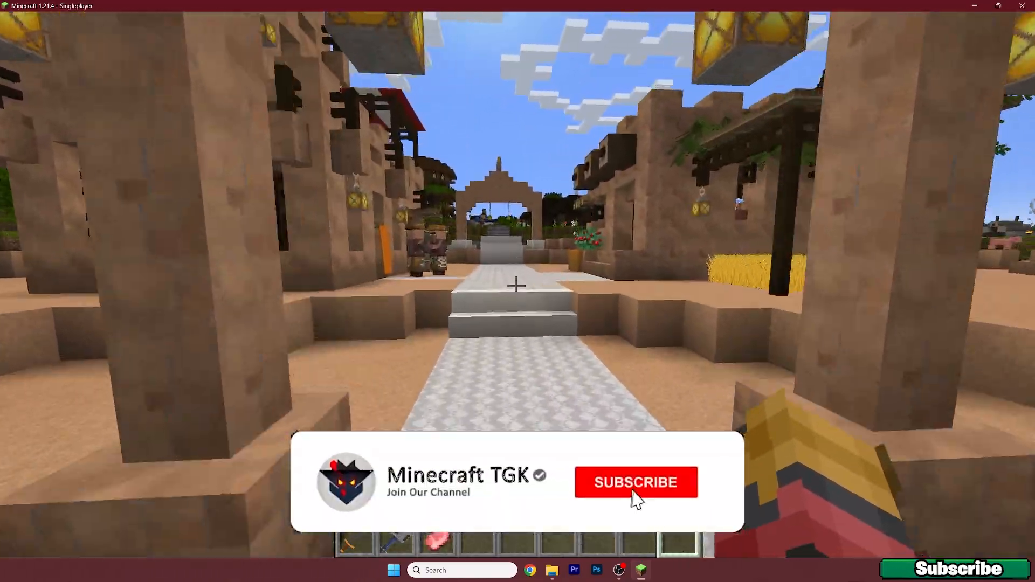
{"action": "left_click", "coordinate": [635, 482]}
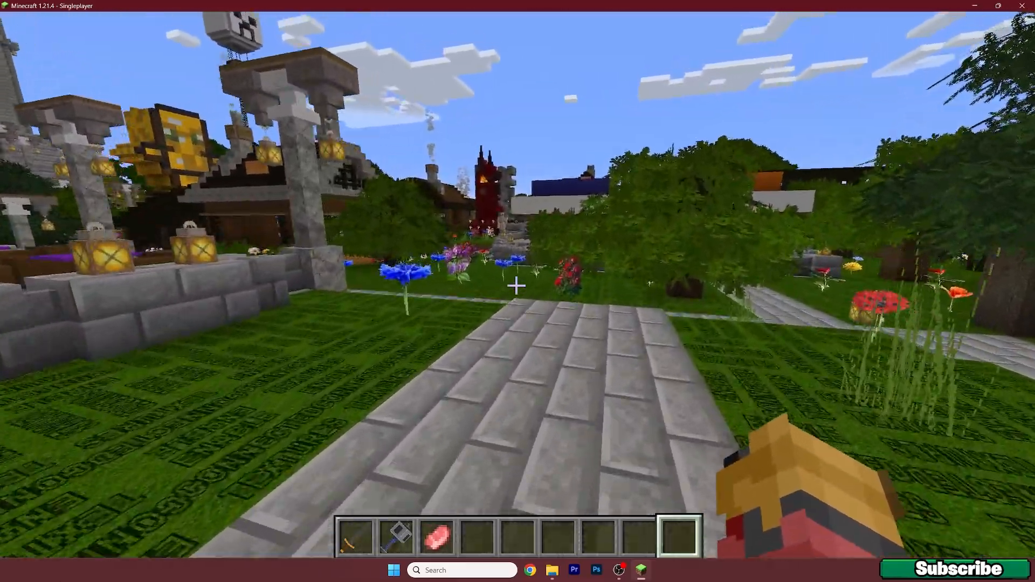
{"action": "mouse_move", "coordinate": [518, 285]}
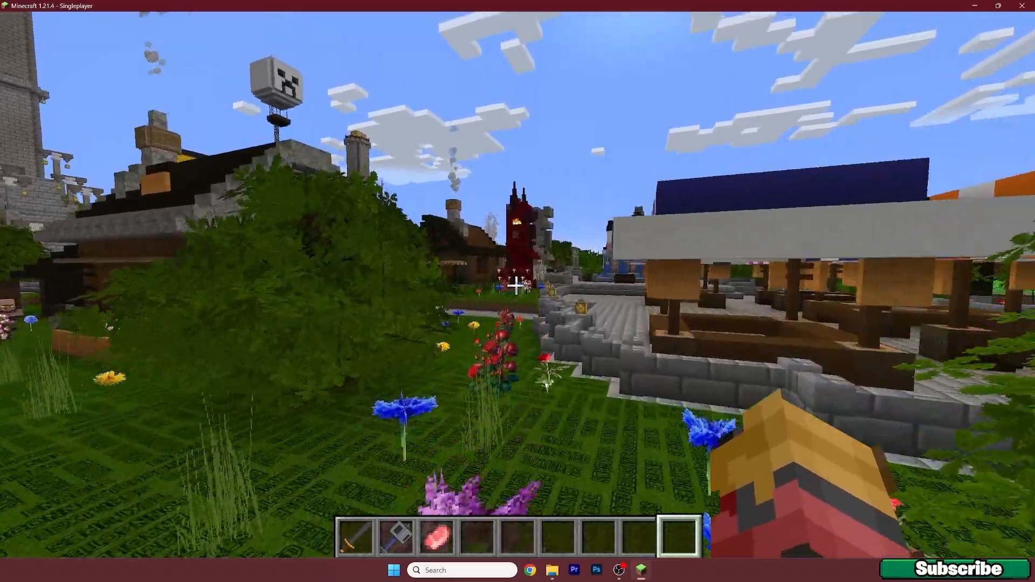